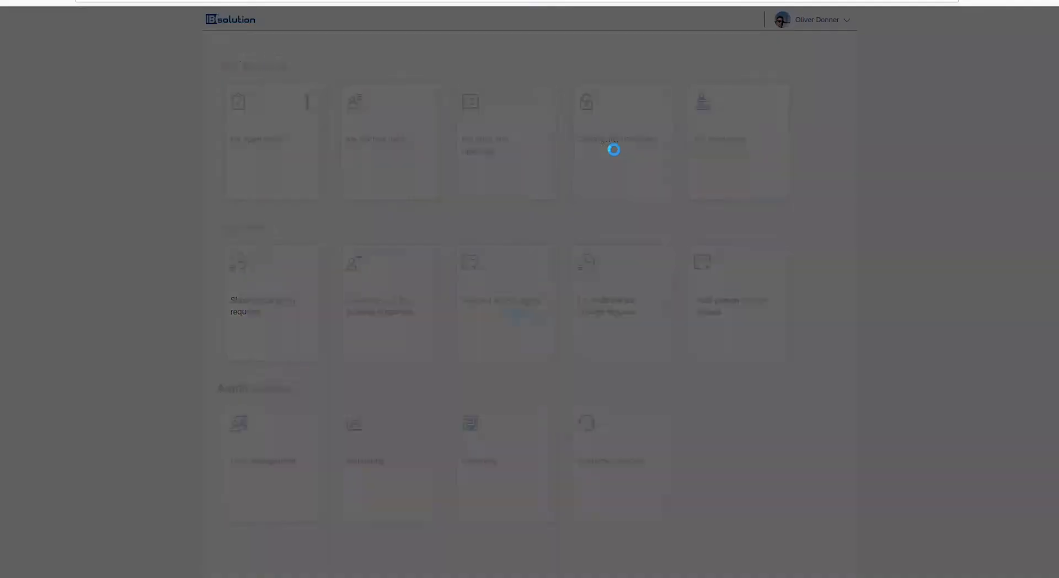
Step: Start a password change request and enter the new password
left_click(617, 140)
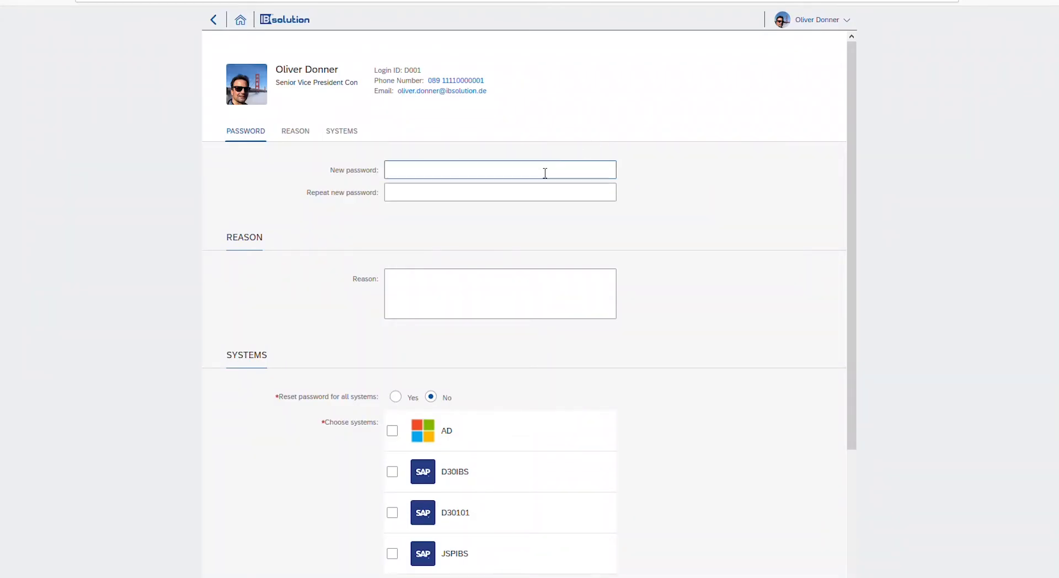
left_click(500, 170)
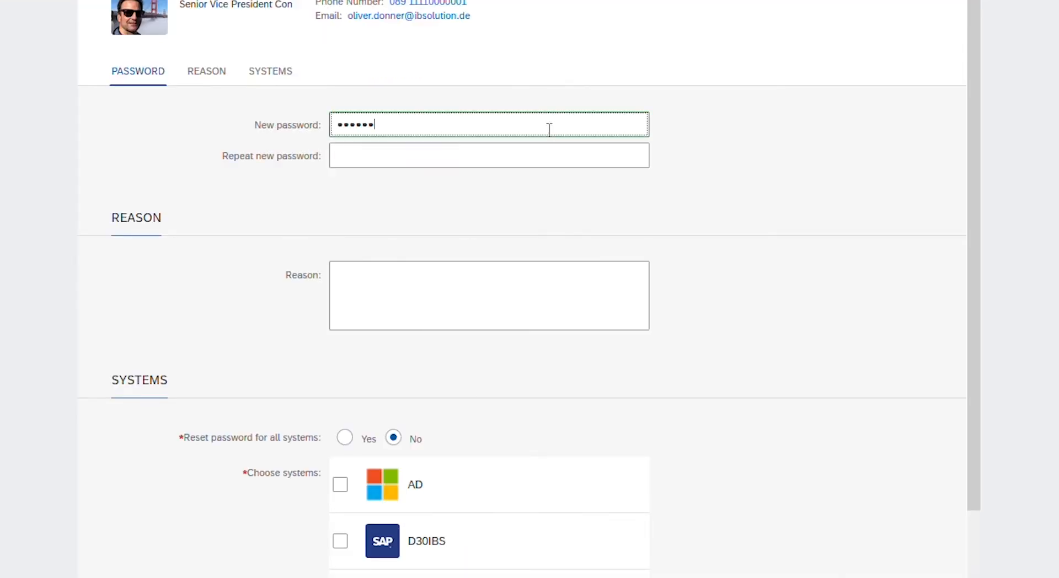
type("•••")
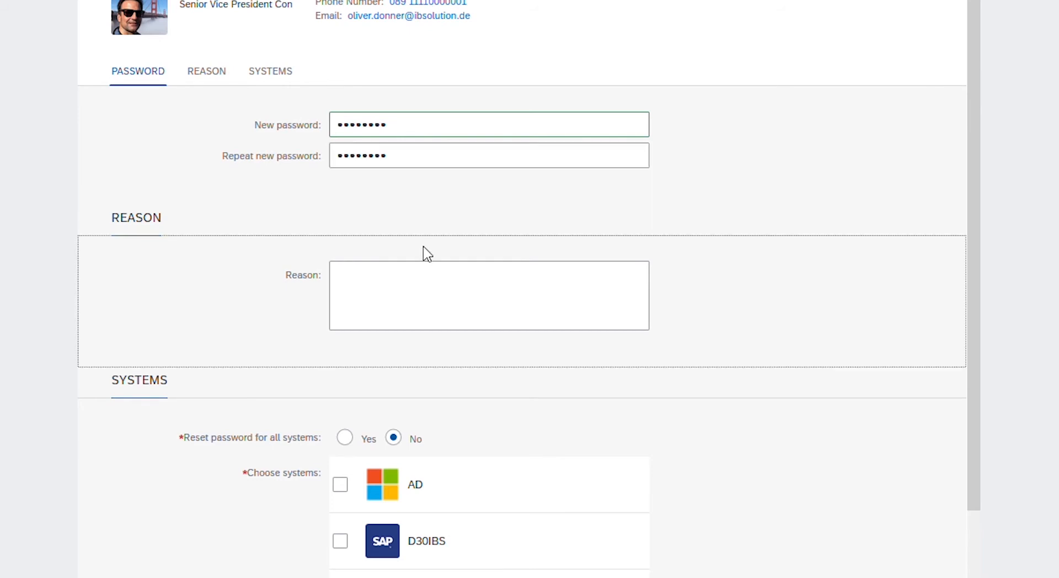
Step: Enter the reason 'New Year, new password' and toggle Reset password for all systems
left_click(489, 296)
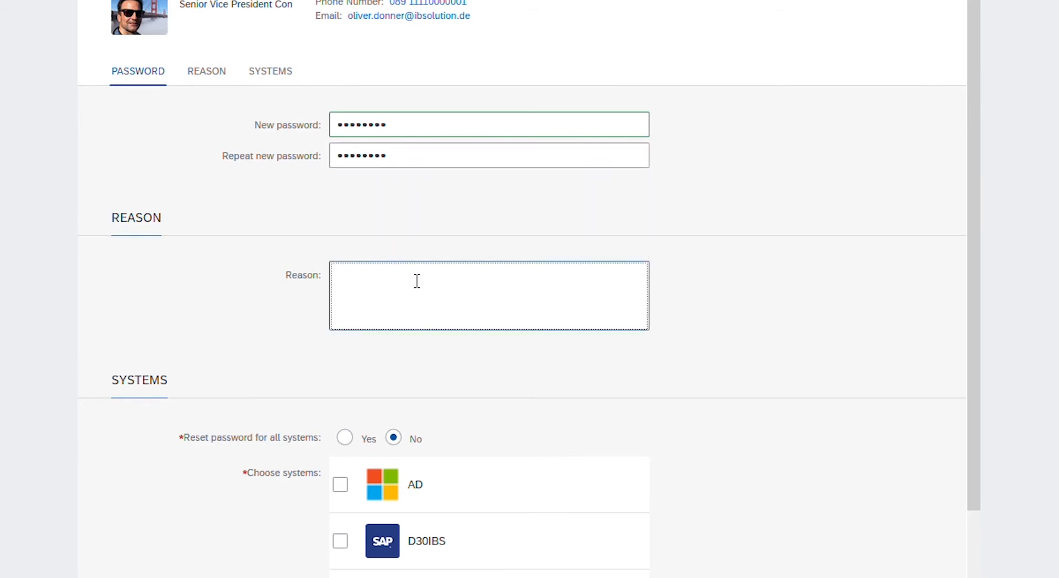
type("New Year")
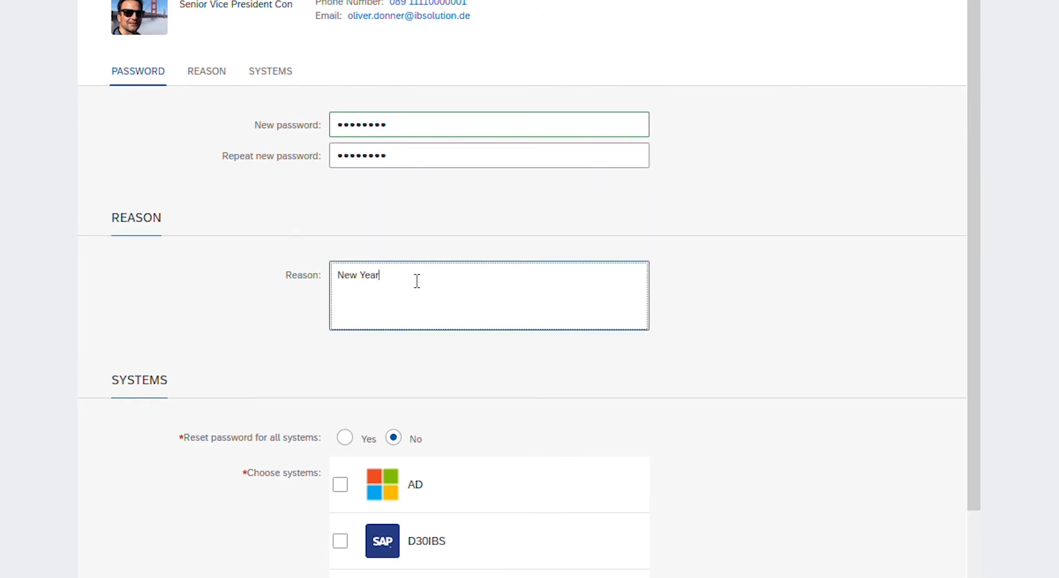
type(", new password")
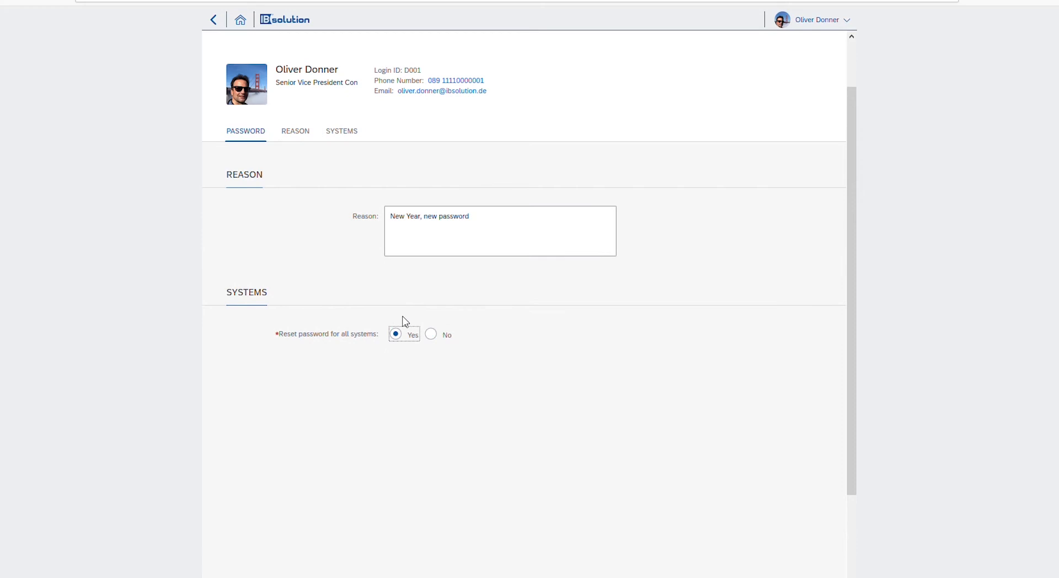
left_click(431, 334)
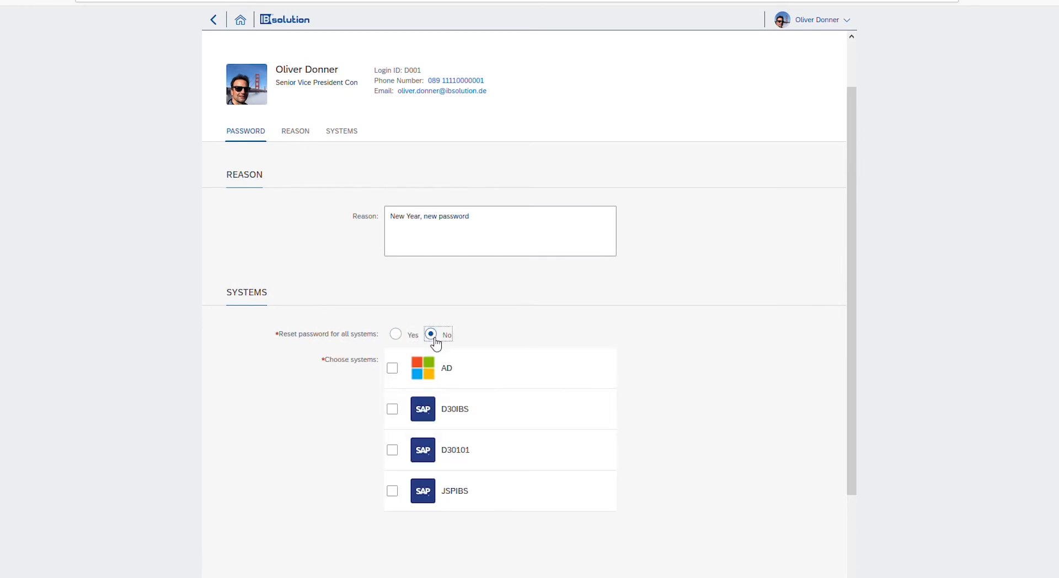